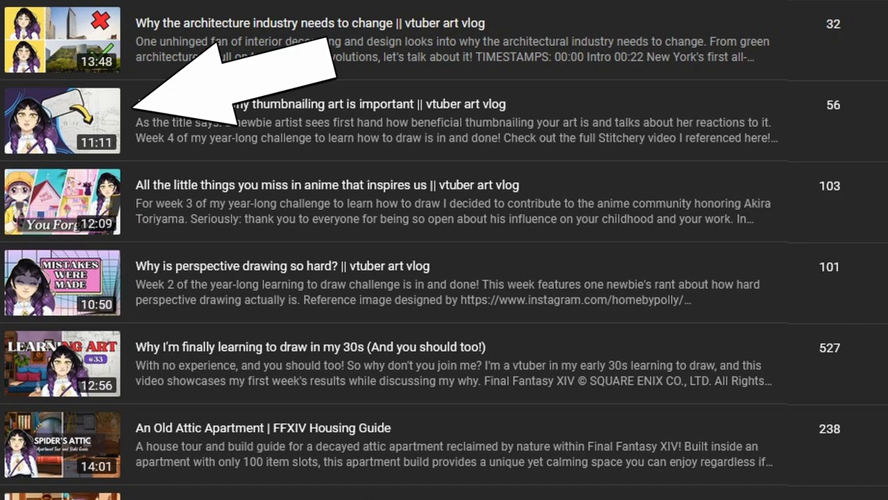
click(62, 119)
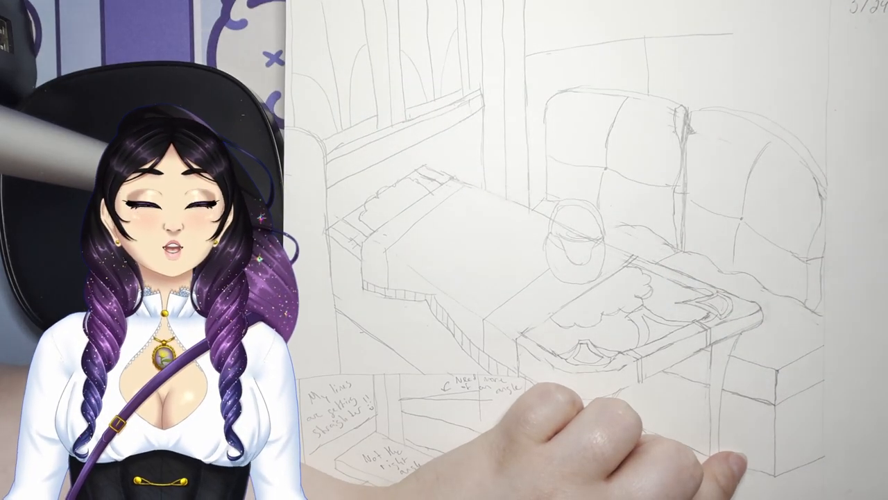